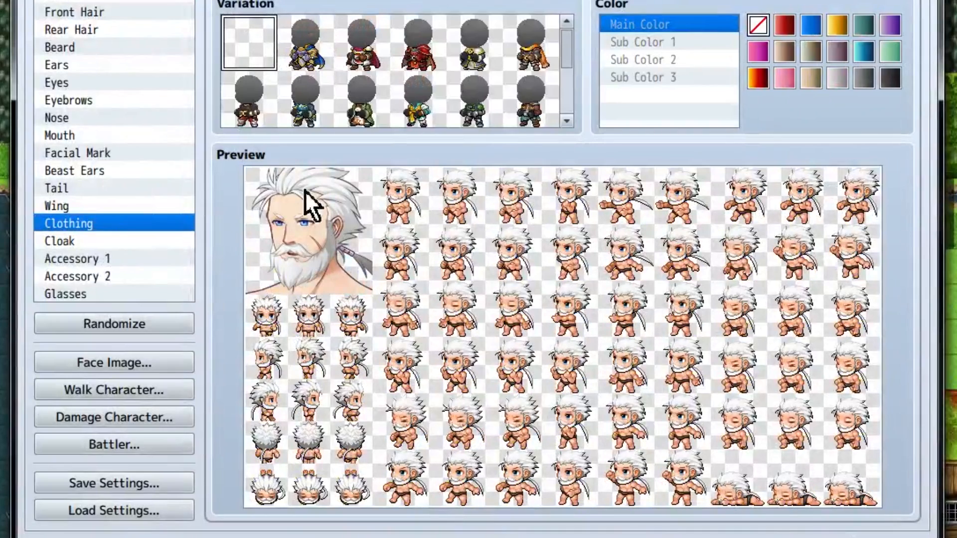
mouse_move(170, 15)
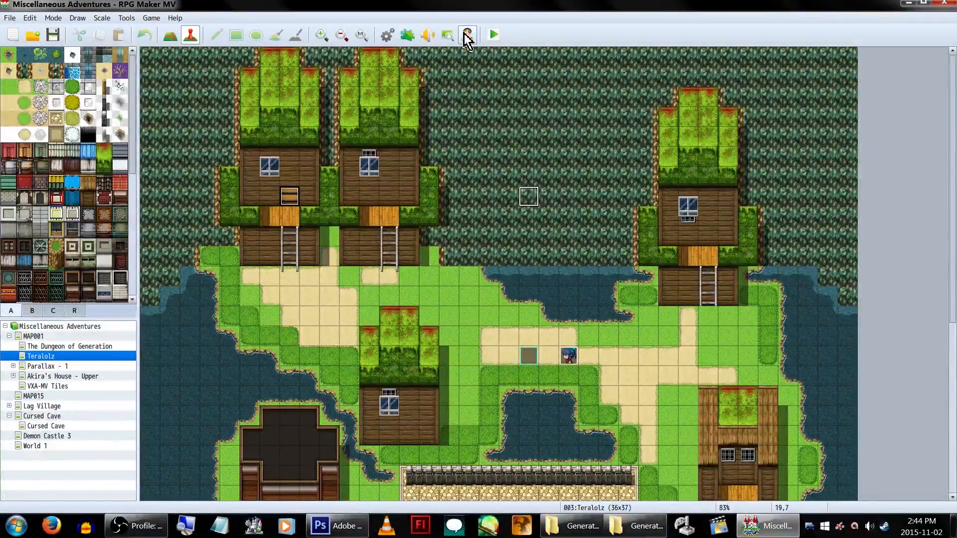
- Close the Character Generator preview window to get back to the Teralolz village map
click(467, 34)
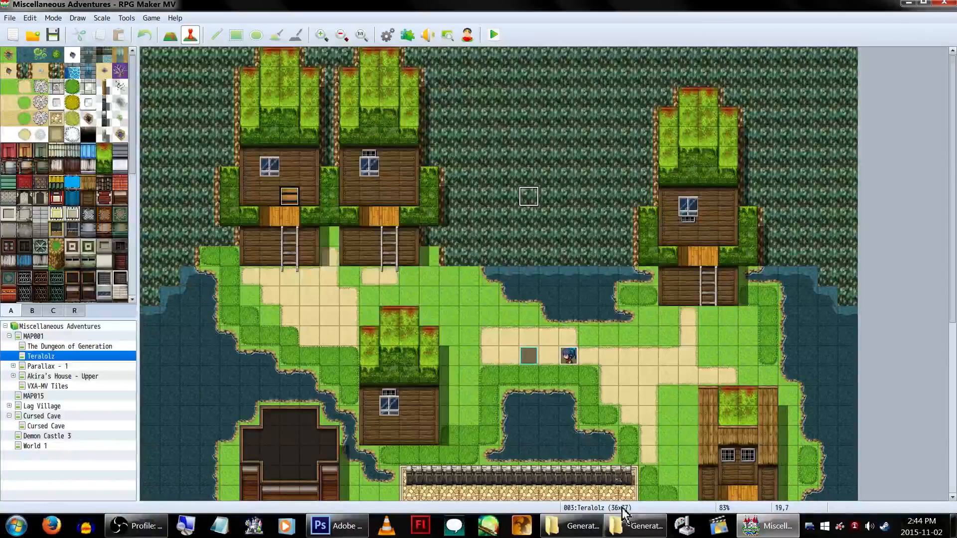
- Bring forward the Explorer window showing Program Files (x86) > KADOKAWA > RPGMV > Generator
click(584, 525)
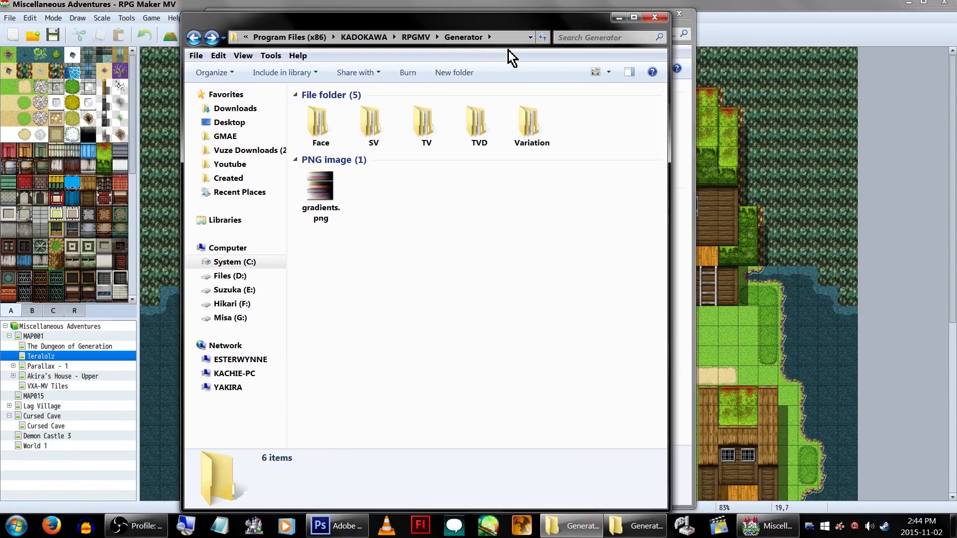
click(380, 37)
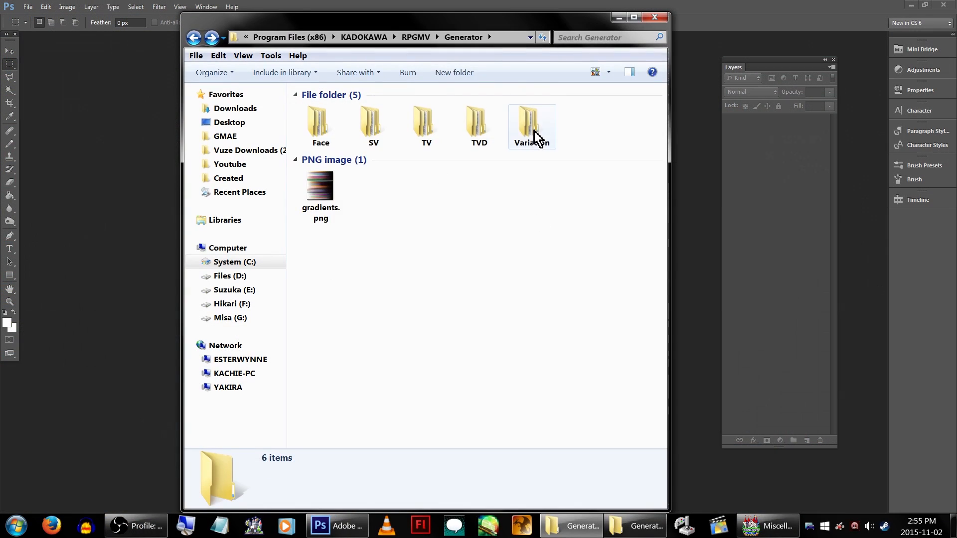
- Browse into Variation > Female and open icon_AccA_p02.png in Photoshop
double_click(531, 122)
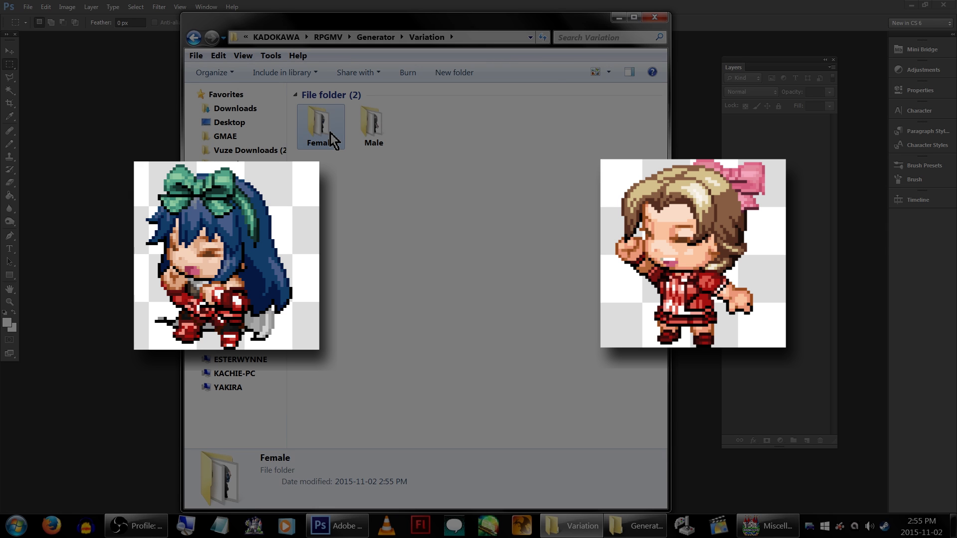
double_click(320, 123)
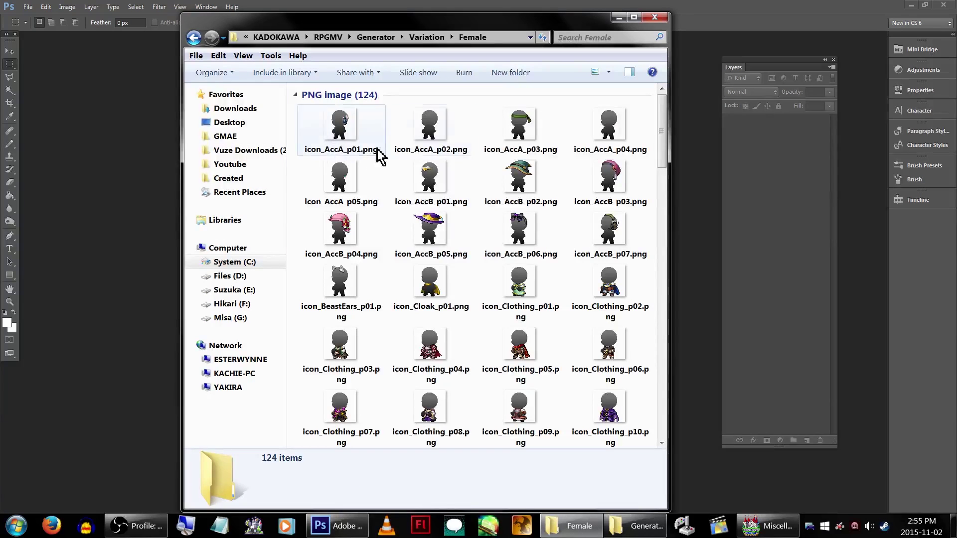
double_click(430, 122)
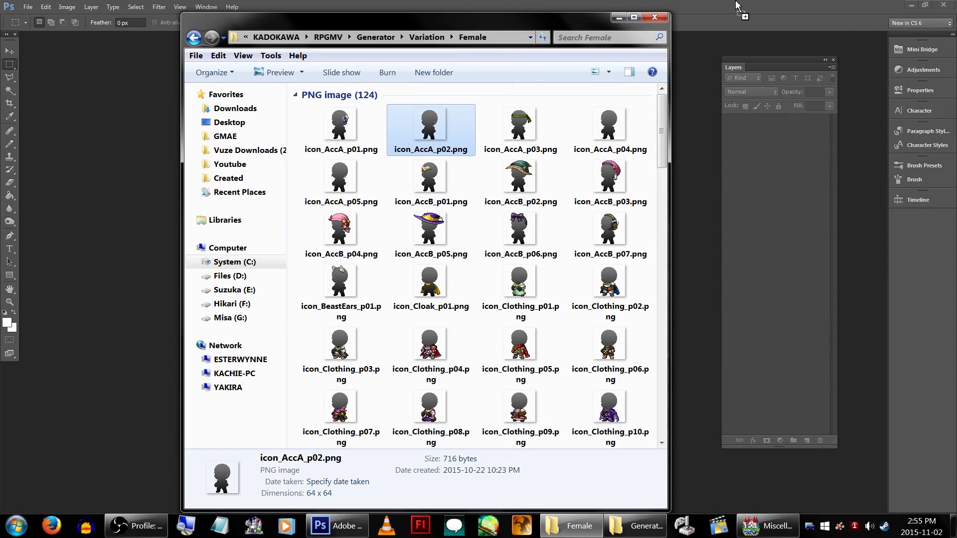
double_click(430, 124)
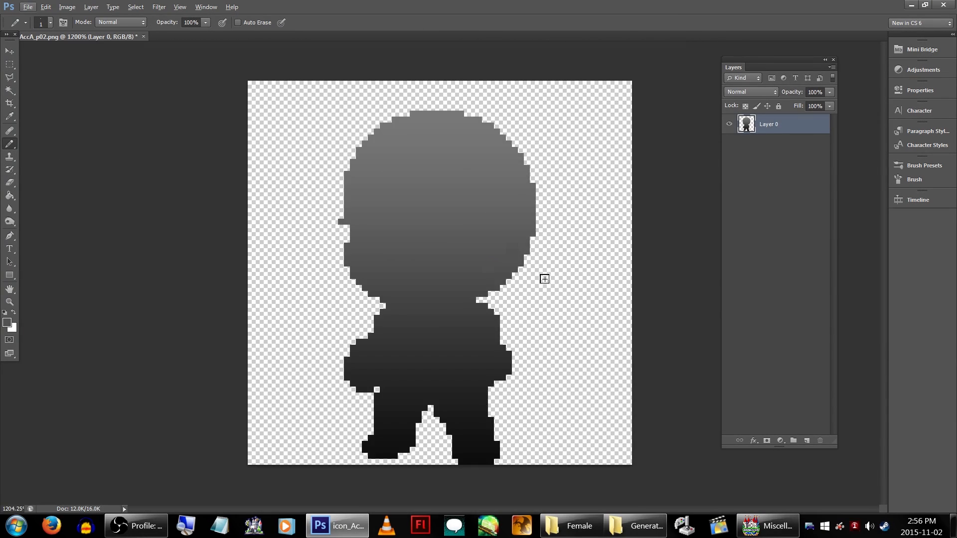
- Add the teal ribbon to the icon, save it as icon_AccB_p08.png, and close it
click(232, 36)
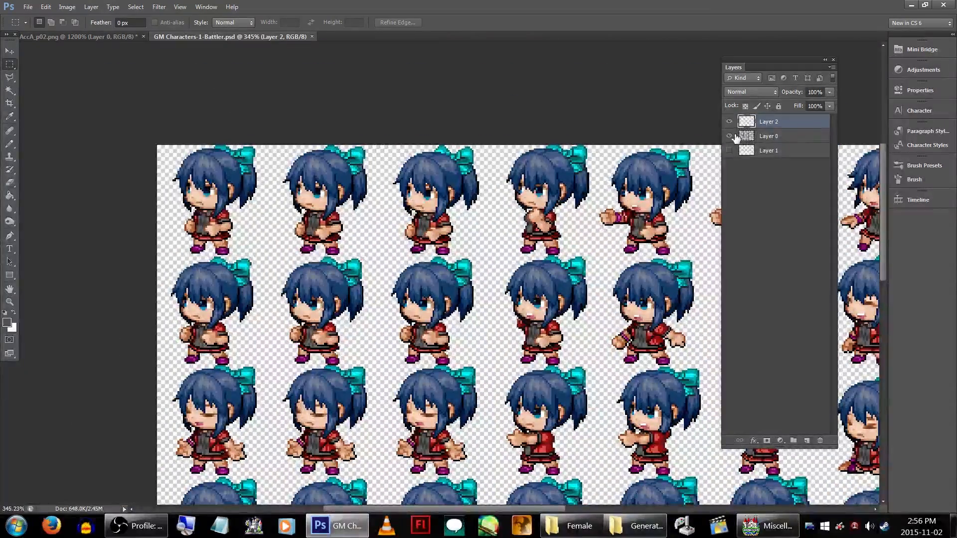
click(65, 37)
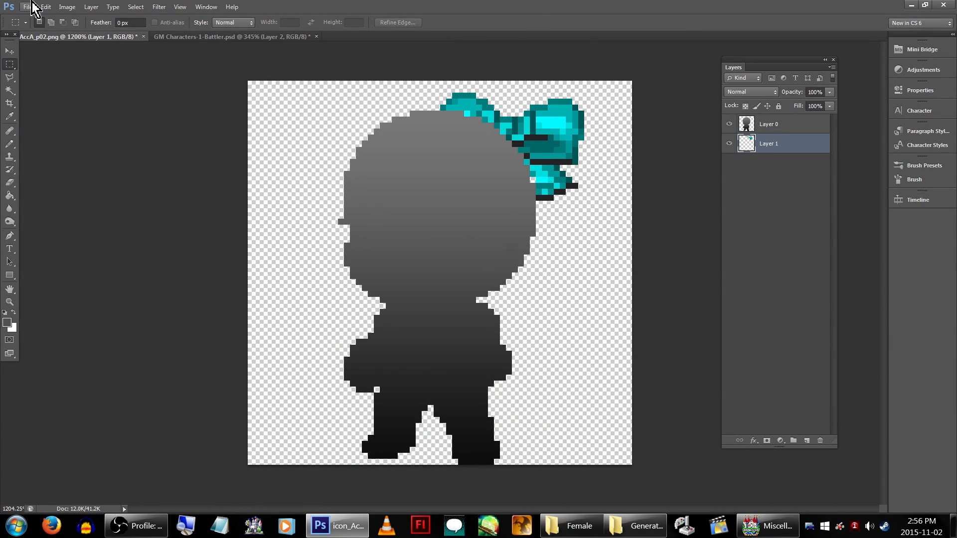
click(464, 361)
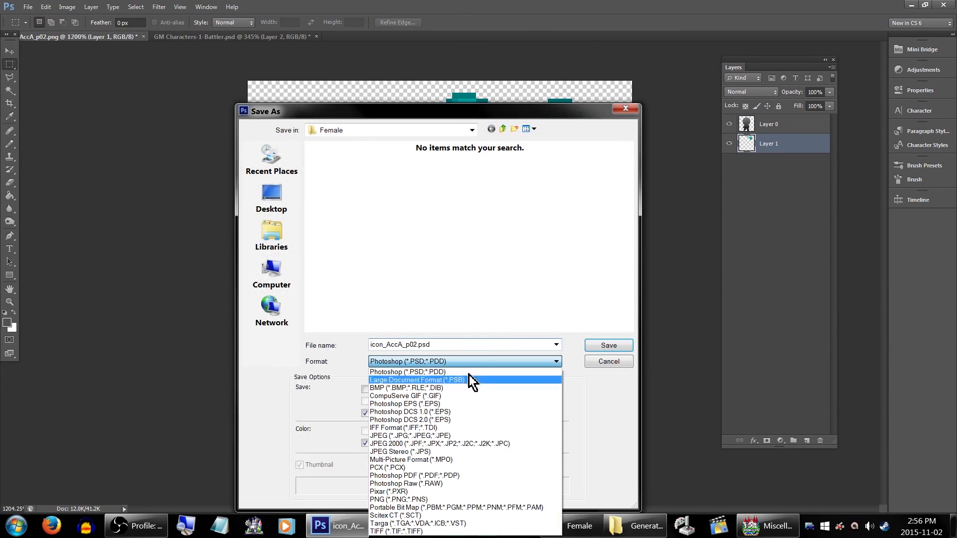
click(395, 499)
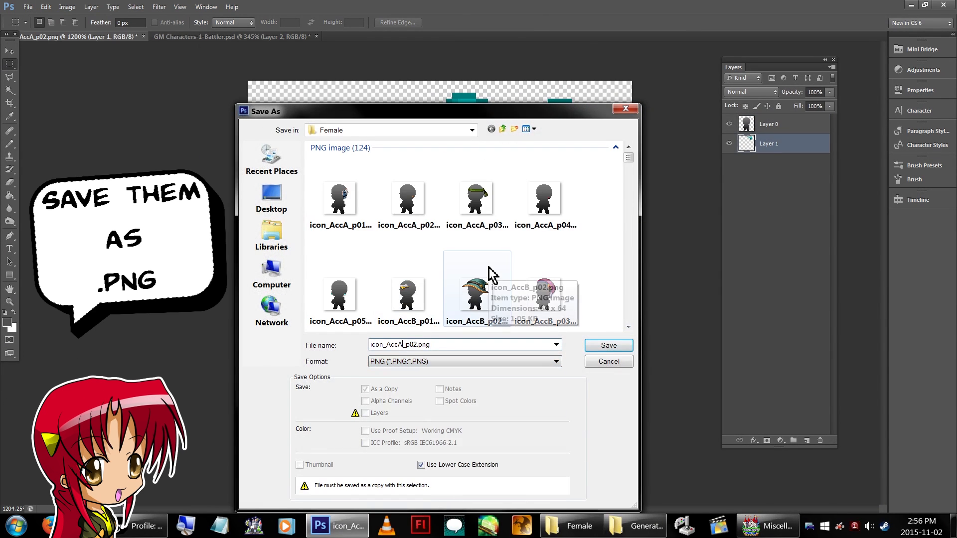
click(476, 295)
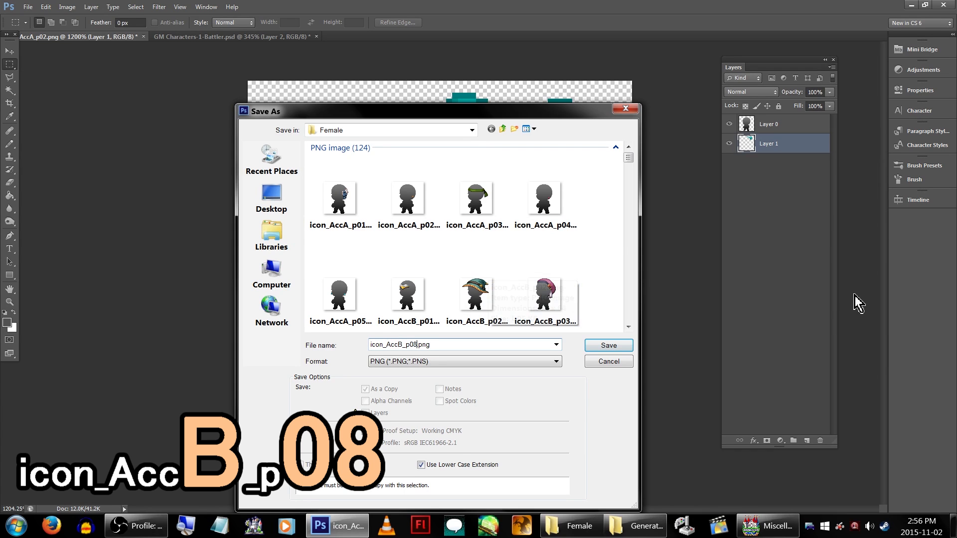
click(608, 346)
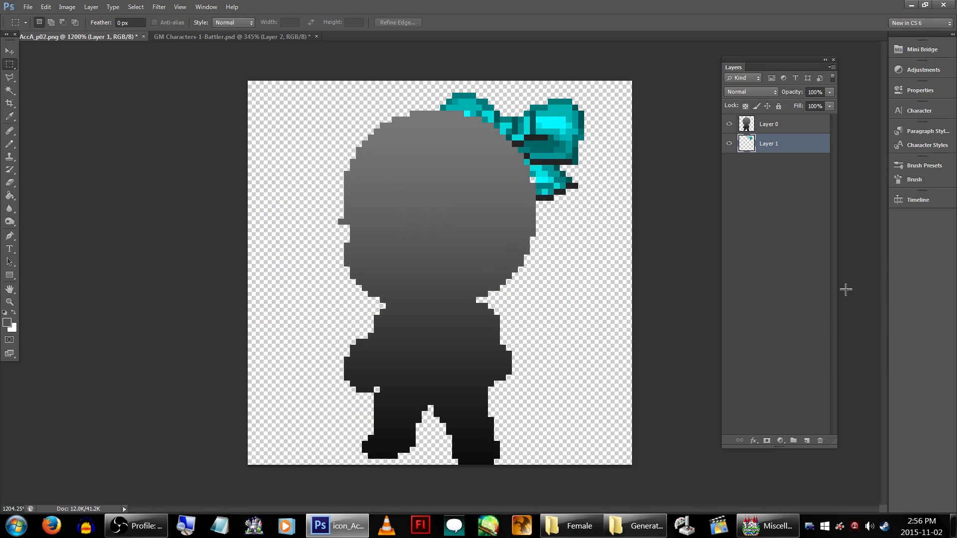
click(144, 37)
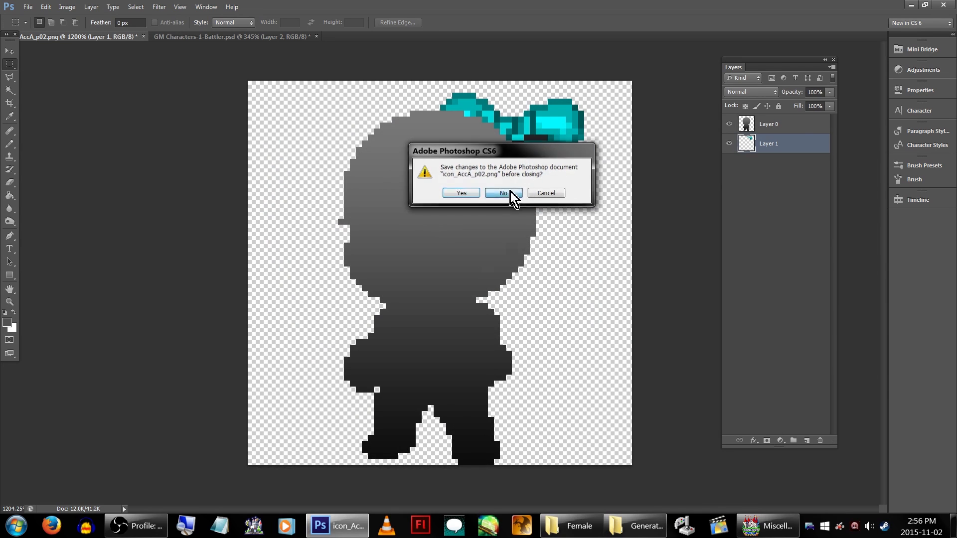
- Close the original icon without saving, then open the Generator's SV folder
click(503, 193)
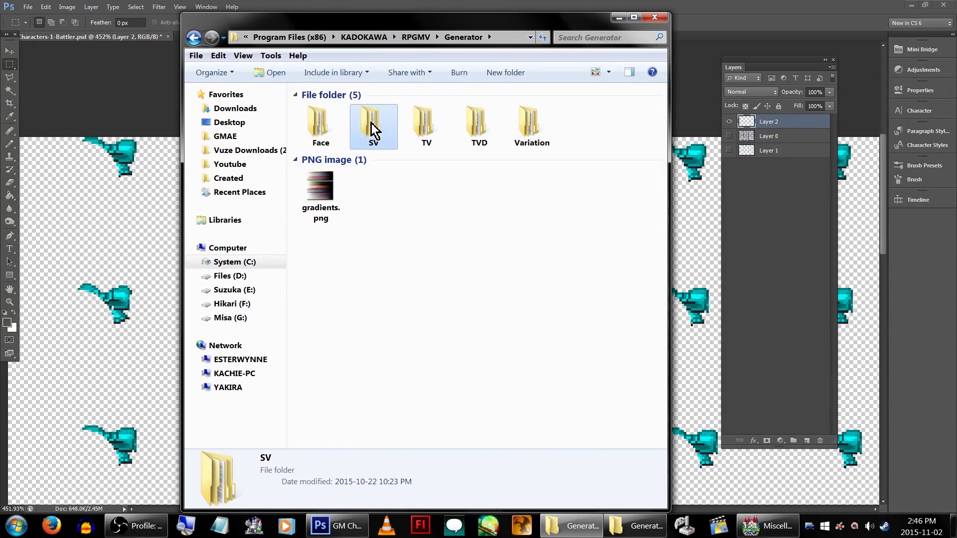
double_click(374, 125)
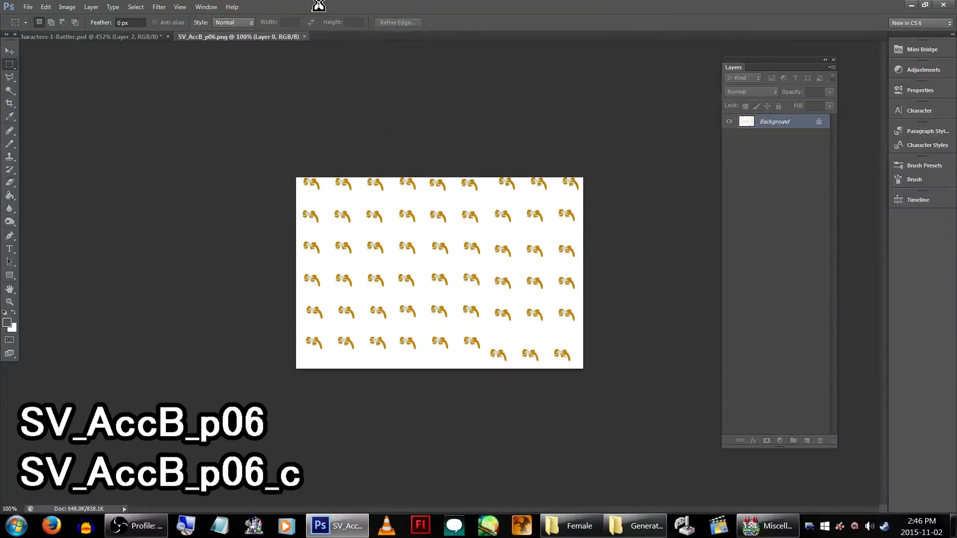
- Duplicate the teal ribbon layer into SV_AccB_p06.png
click(366, 36)
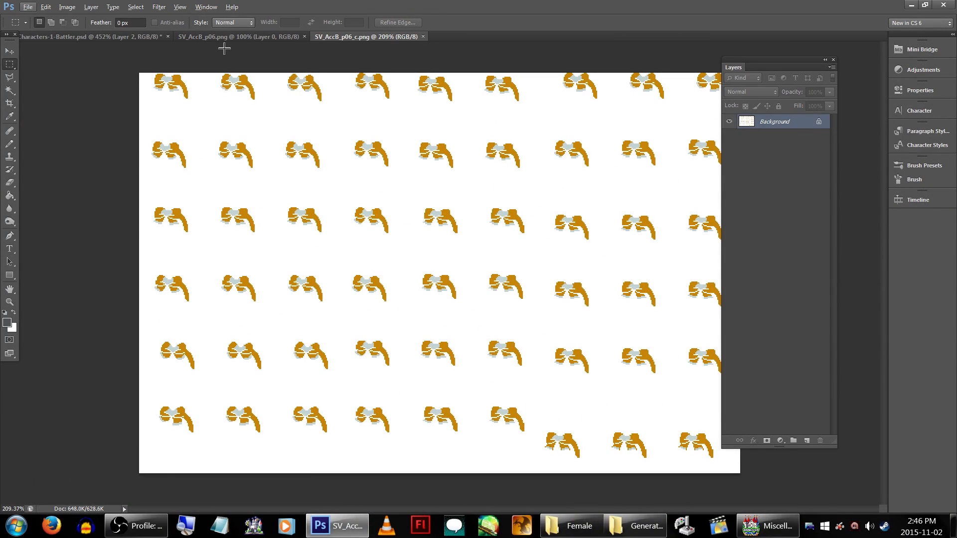
click(77, 43)
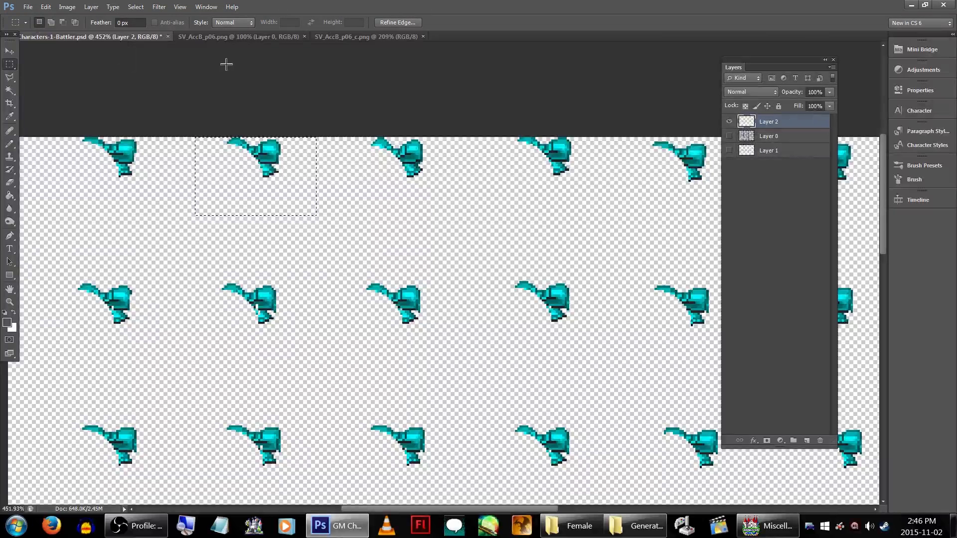
right_click(768, 121)
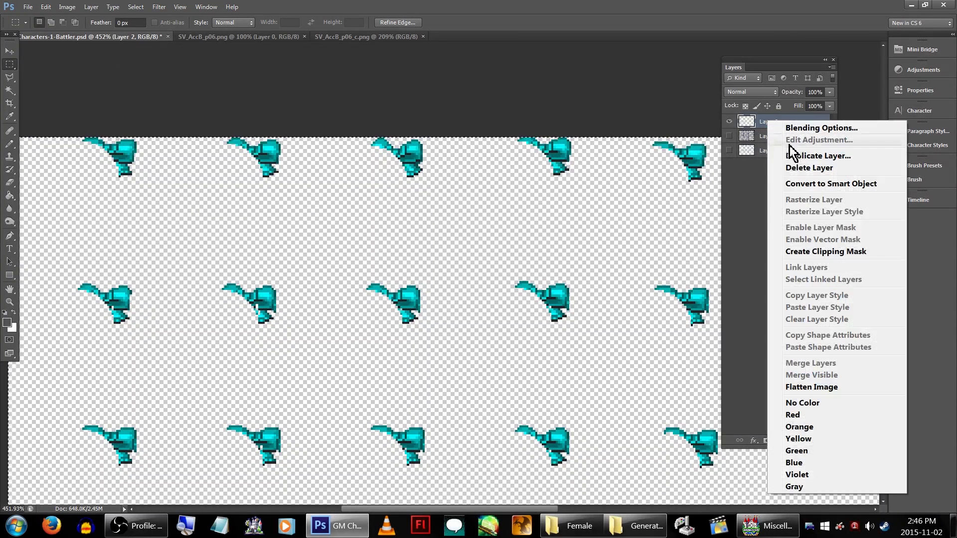
click(819, 156)
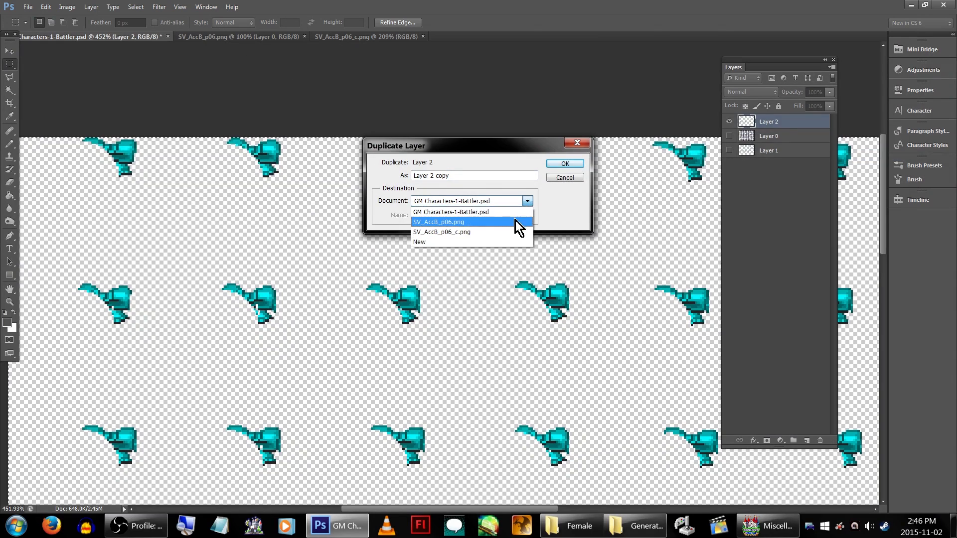
click(439, 222)
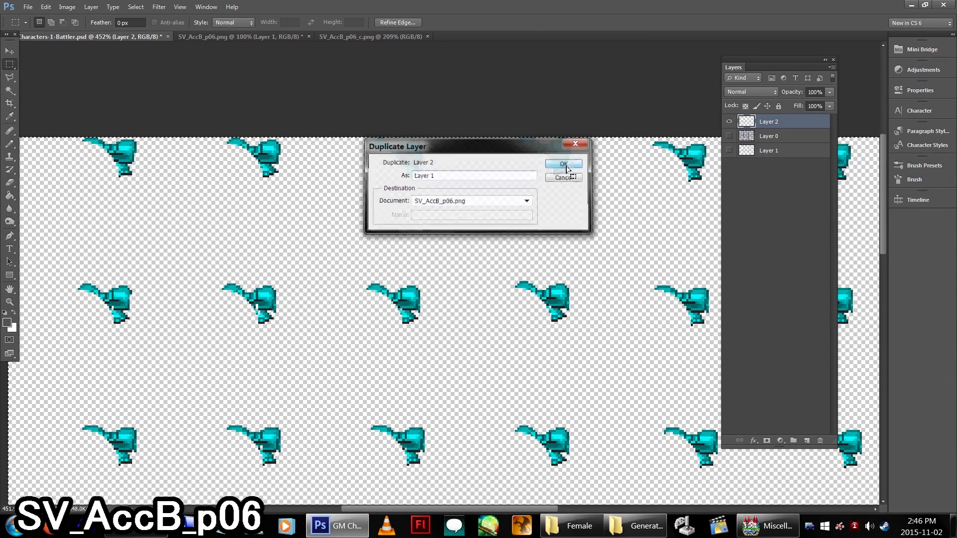
click(564, 165)
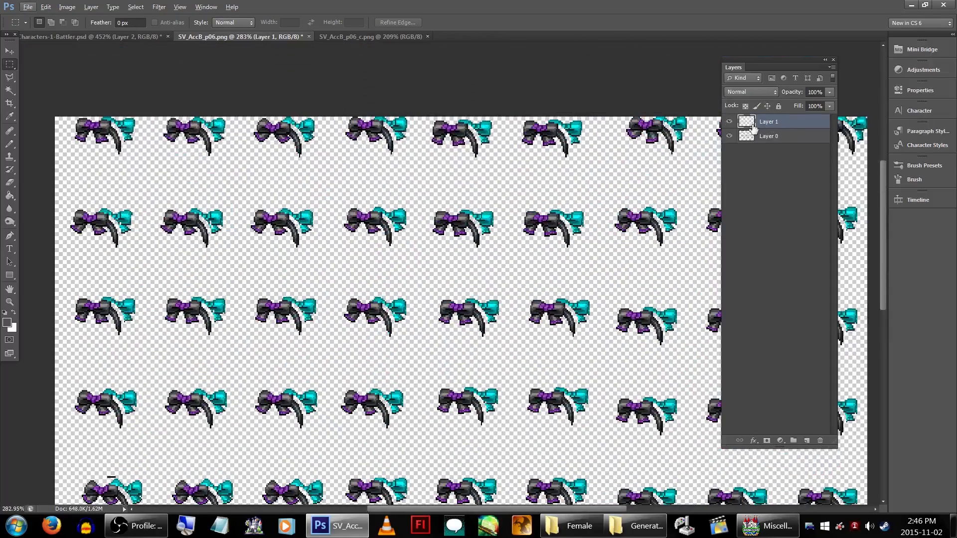
- Hide the original accessory layer, save the sheet as PNG, and copy the ribbon into SV_AccB_p06_c.png
click(27, 7)
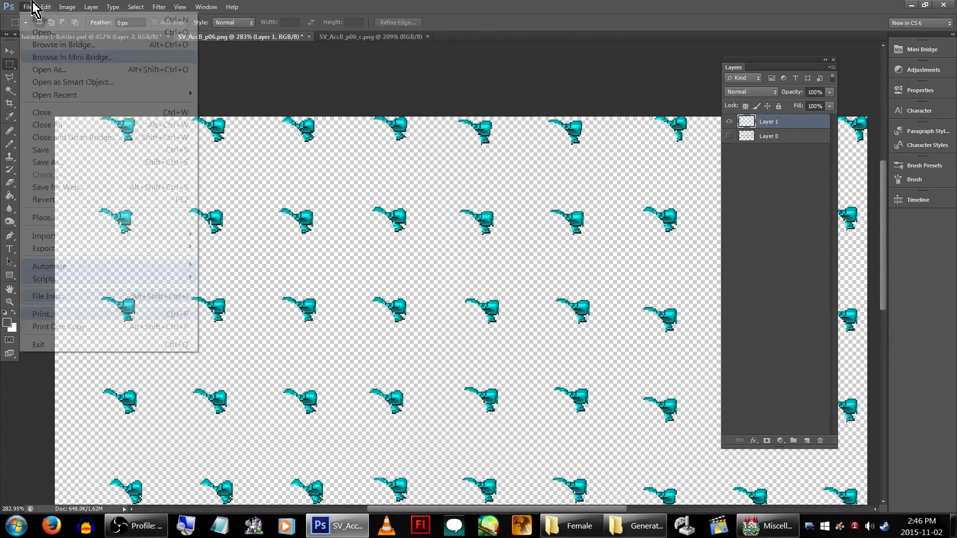
click(46, 162)
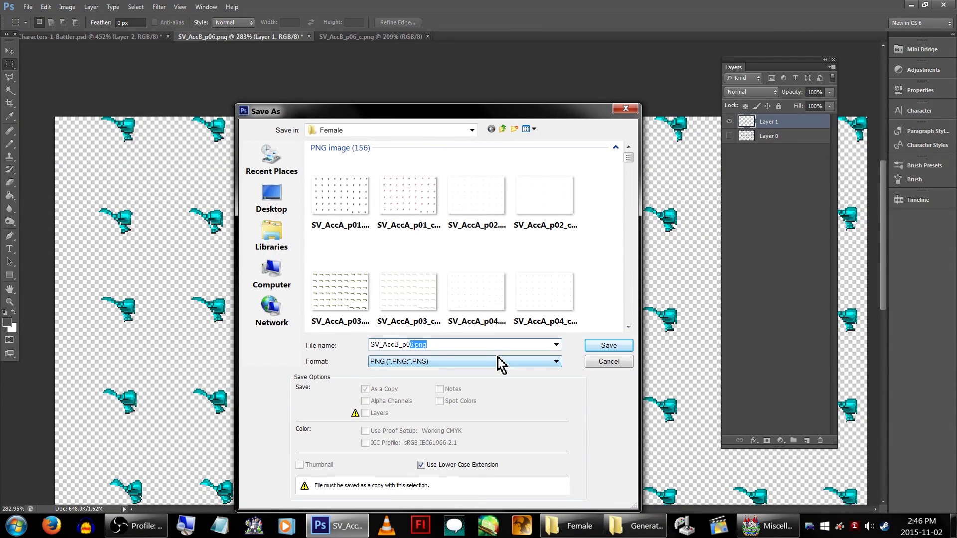
click(609, 345)
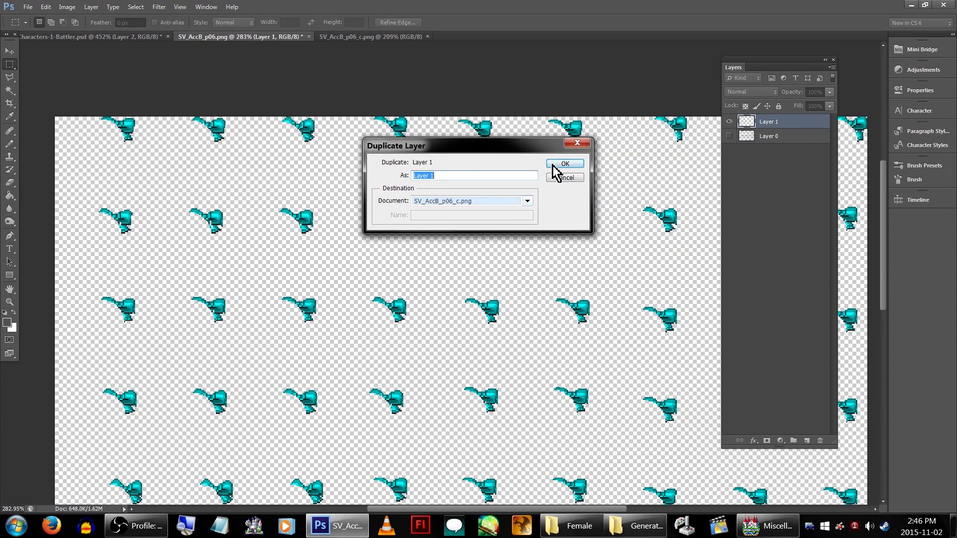
click(565, 163)
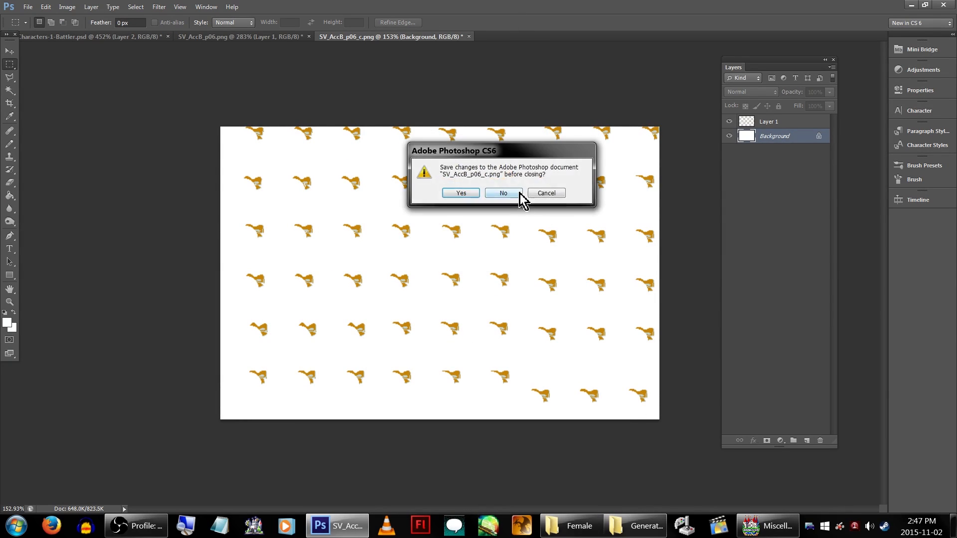
- Discard the colour file, browse Generator > TV > Female, and select the teal ribbon layer
click(503, 192)
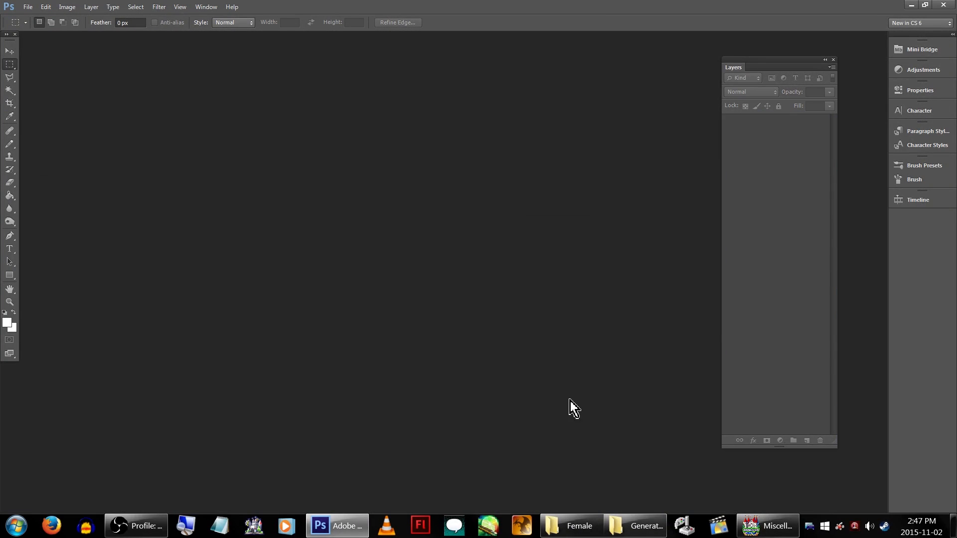
click(570, 526)
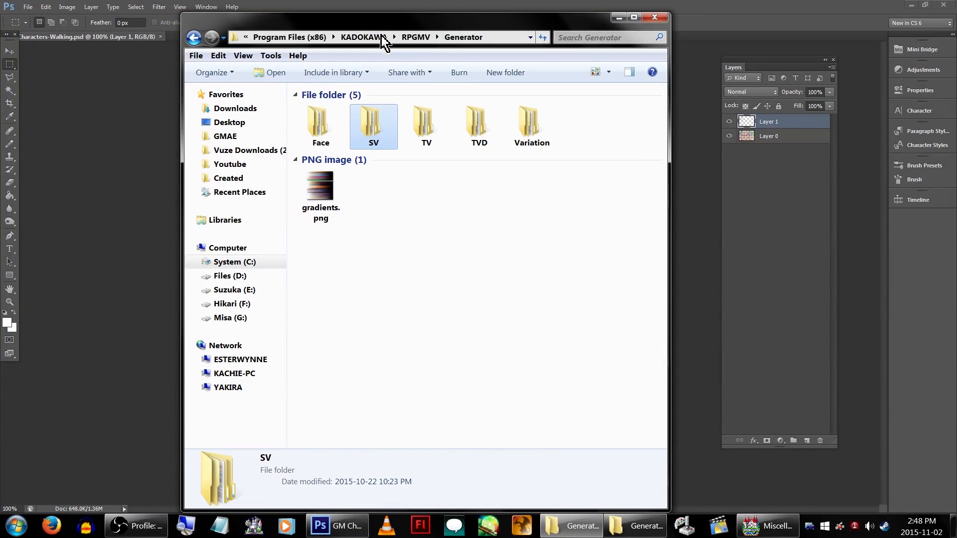
double_click(426, 125)
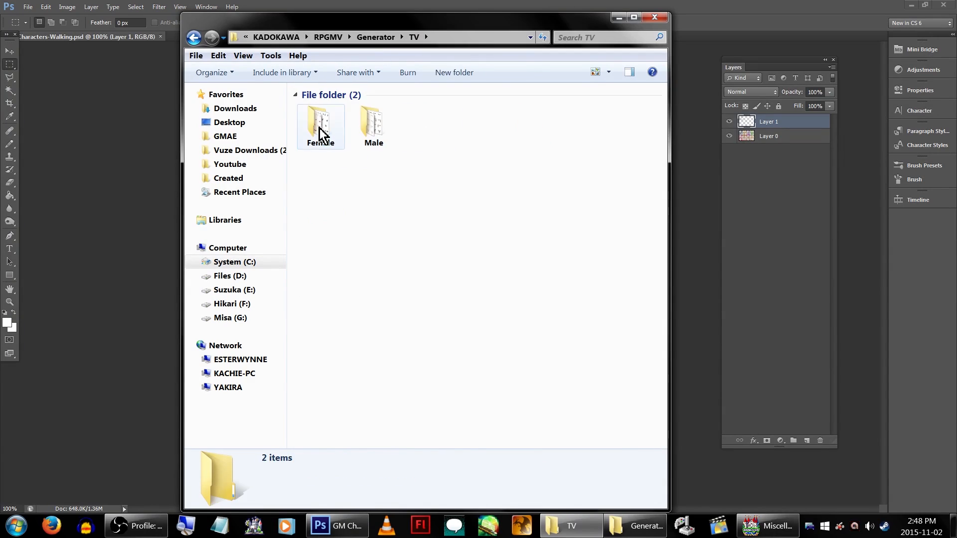
double_click(321, 124)
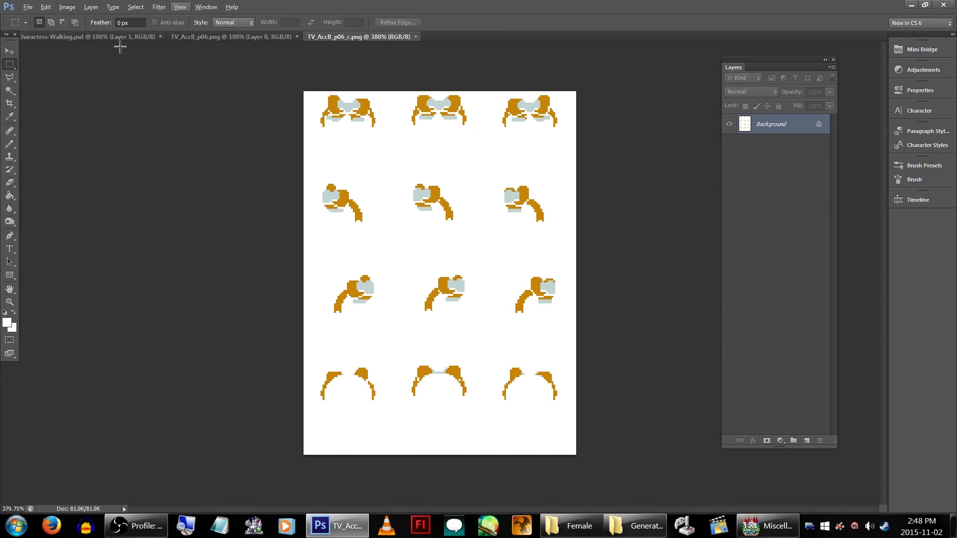
click(80, 37)
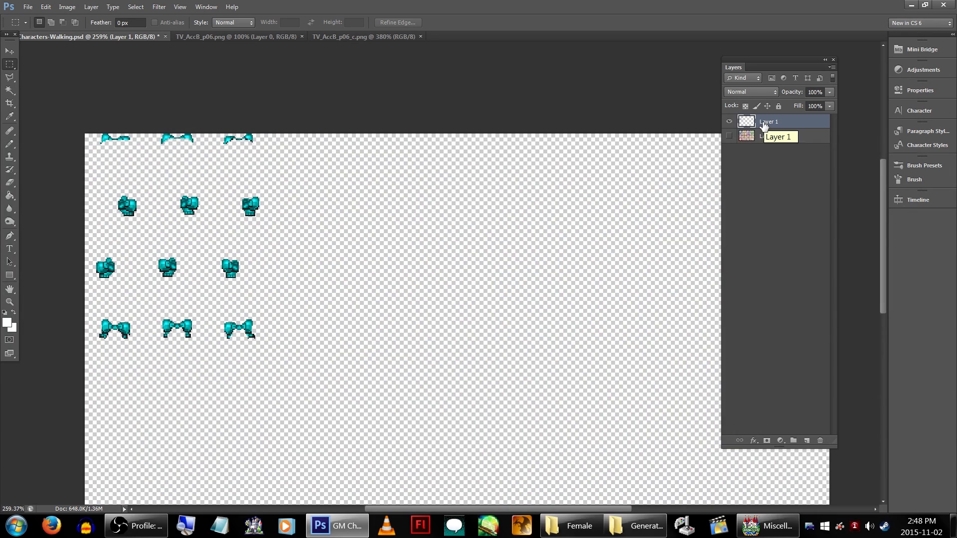
click(242, 35)
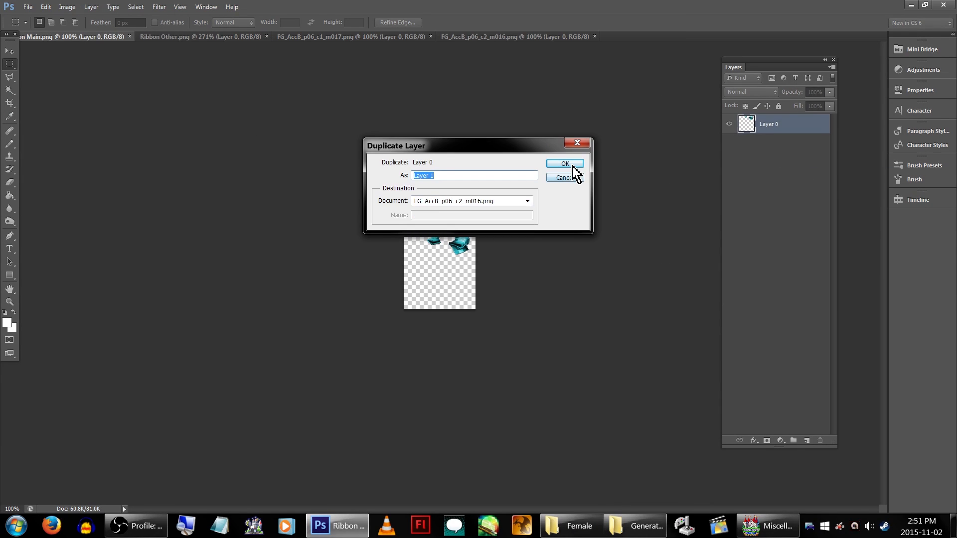
- Copy the ribbon layer into FG_AccB_p06_c2_m016.png, hide Layer 0, and save as PNG
click(565, 164)
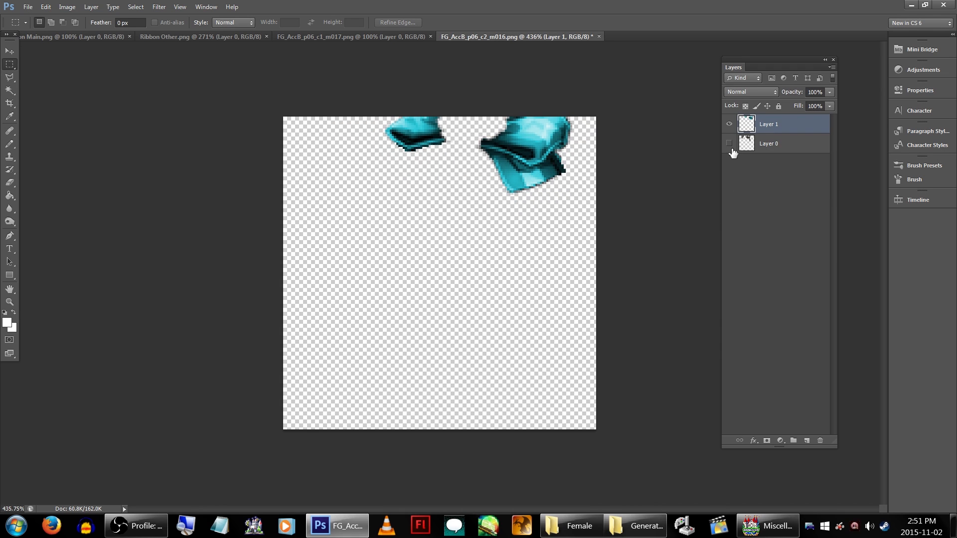
click(463, 361)
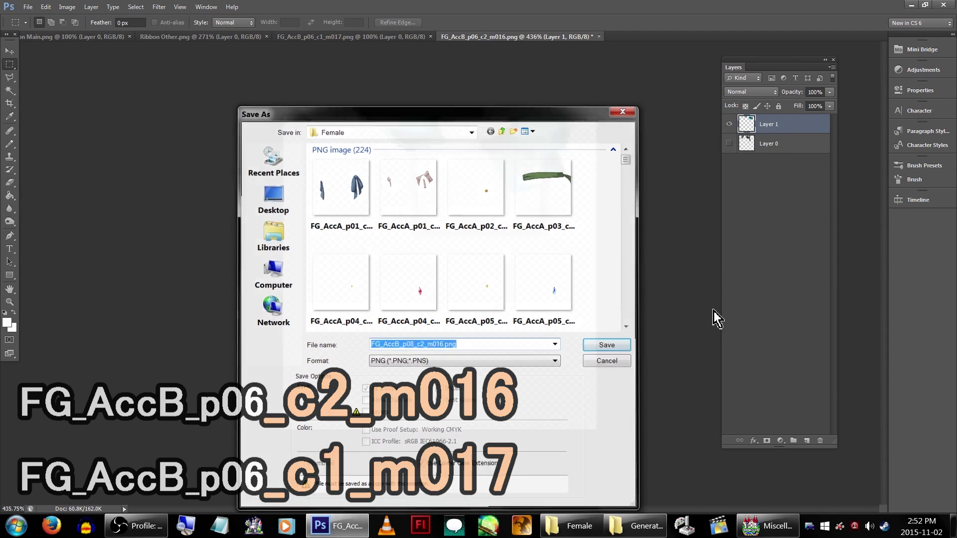
click(606, 345)
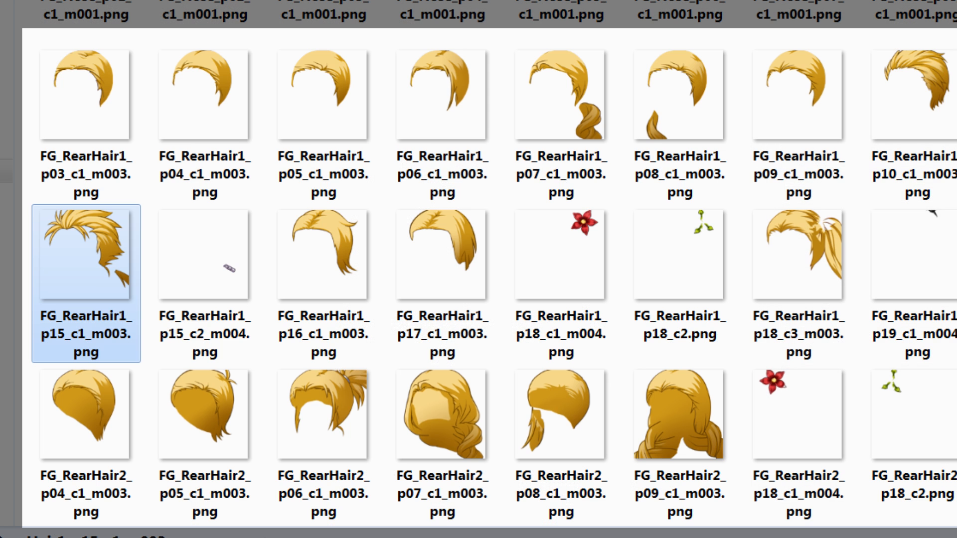
scroll(down, 3)
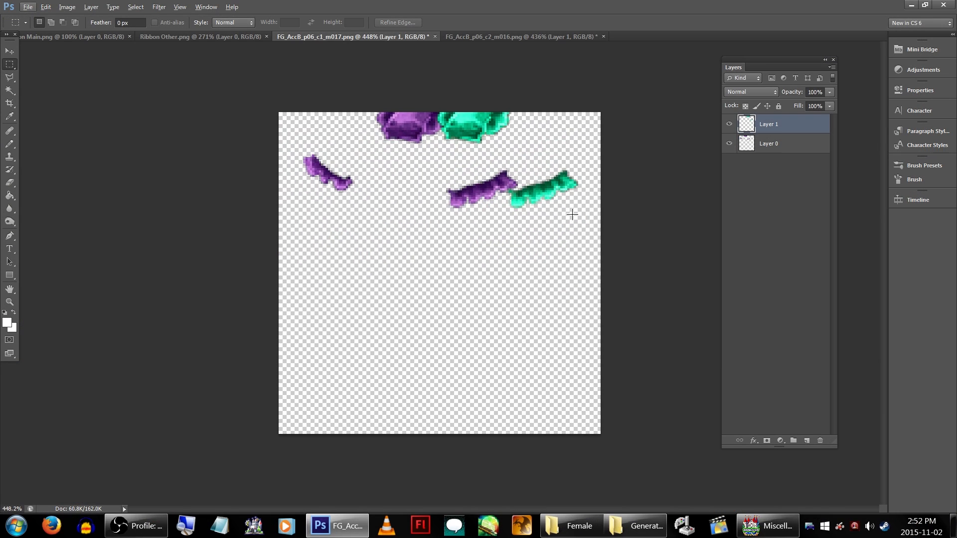
- Hide the purple layer in FG_AccB_p06_c1_m017 and save the teal-only ribbon as PNG
click(729, 143)
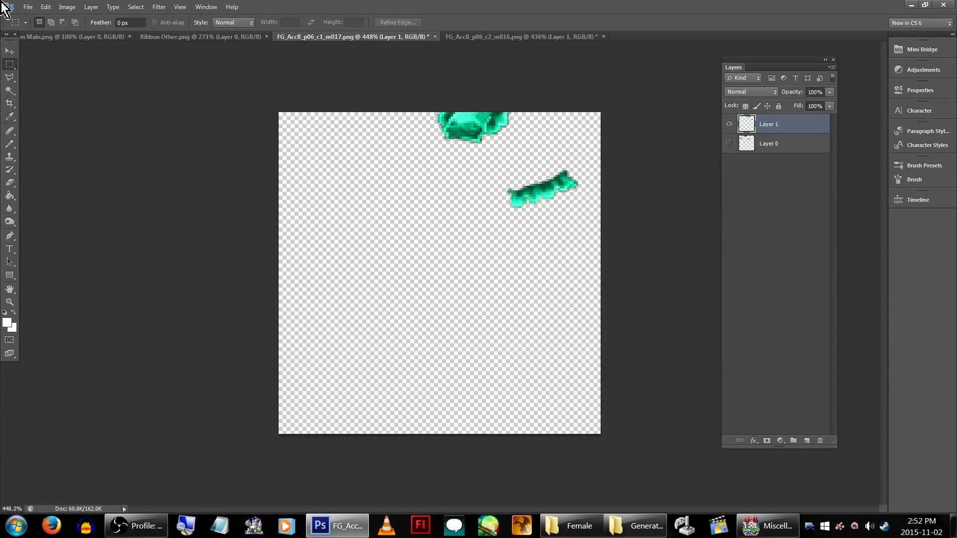
click(32, 7)
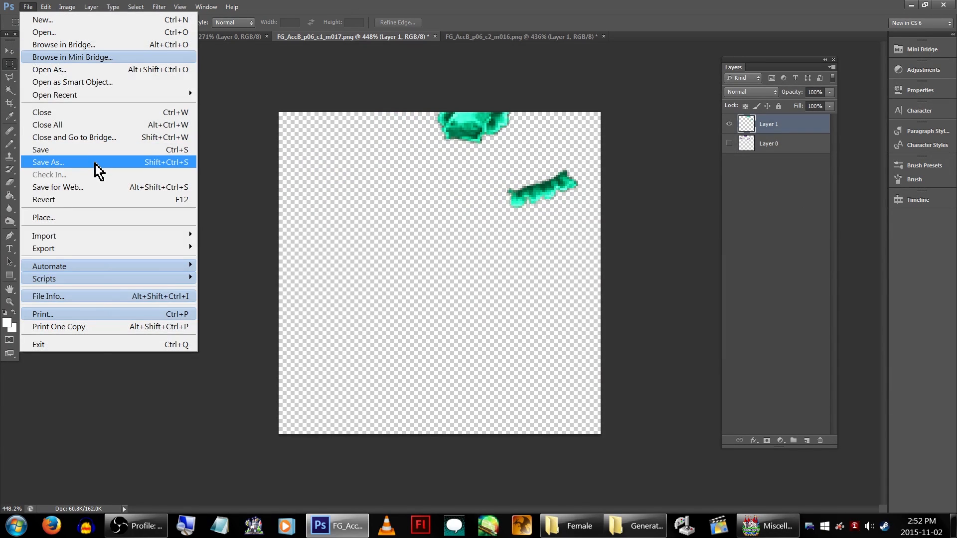
click(48, 162)
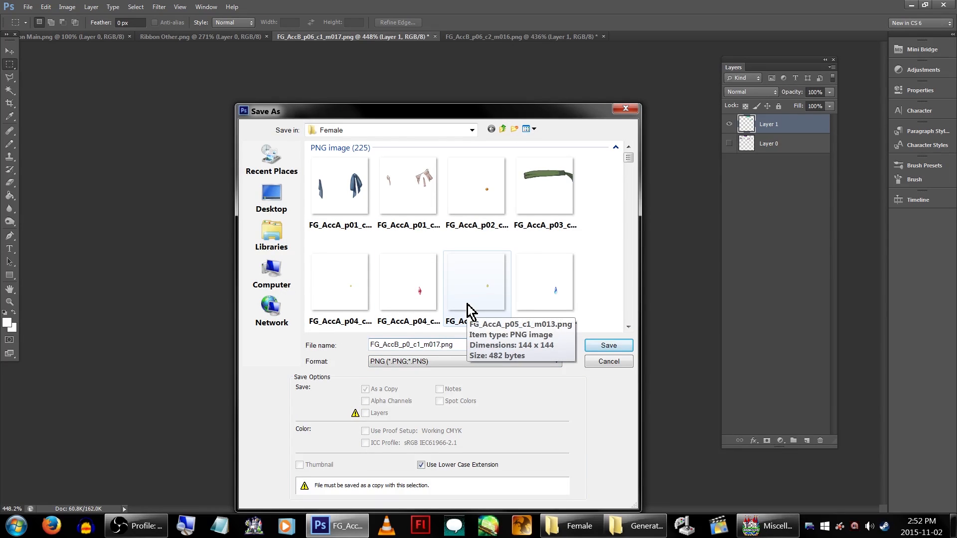
click(609, 345)
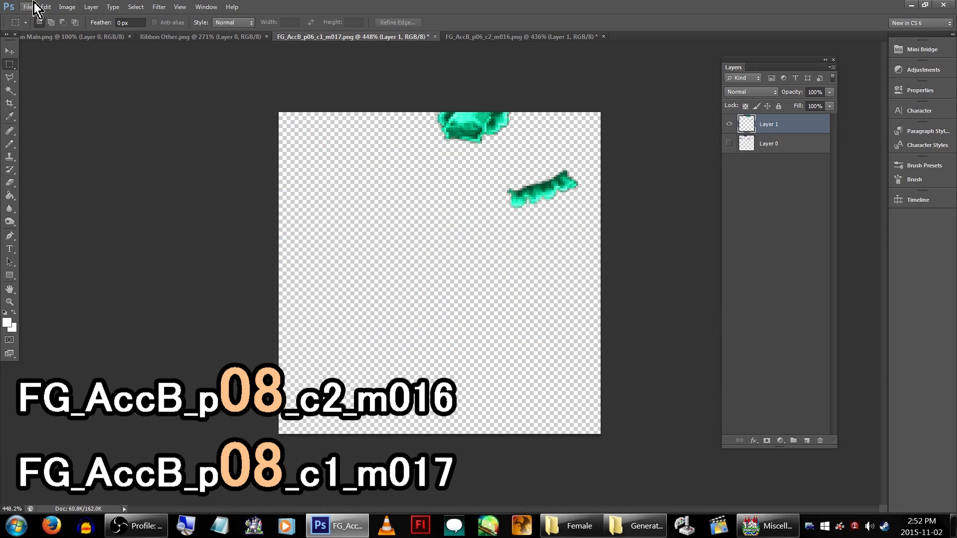
click(751, 526)
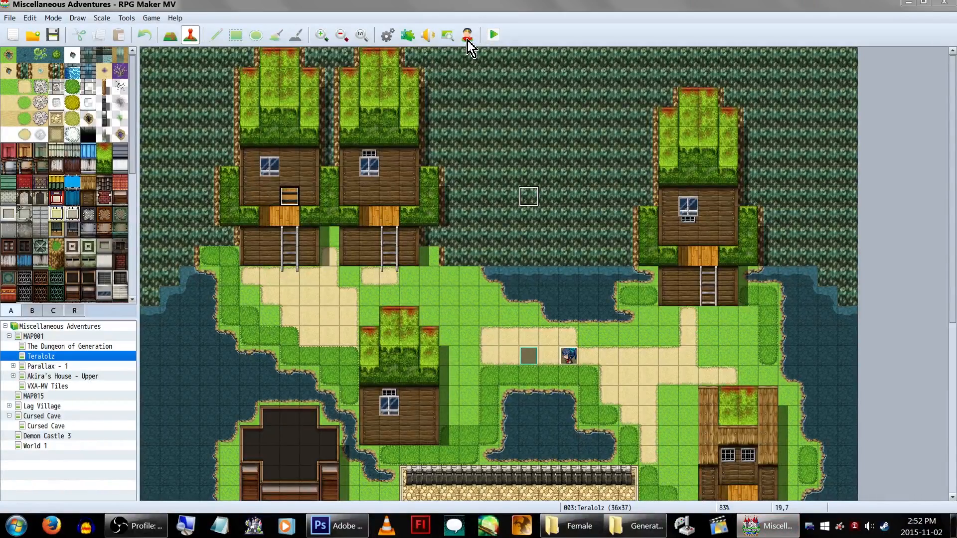
- Reopen RPG Maker MV's Character Generator on Female > Accessory 2
click(465, 34)
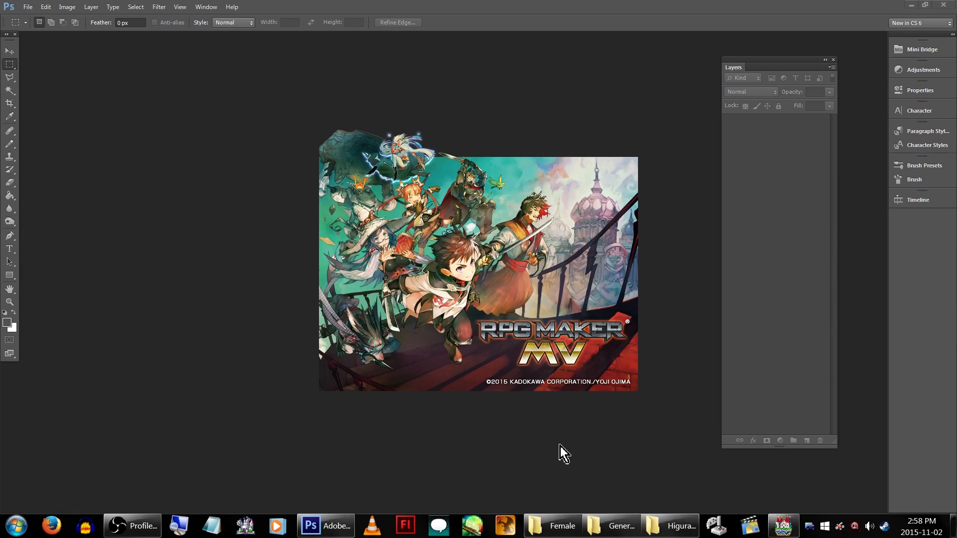
click(780, 525)
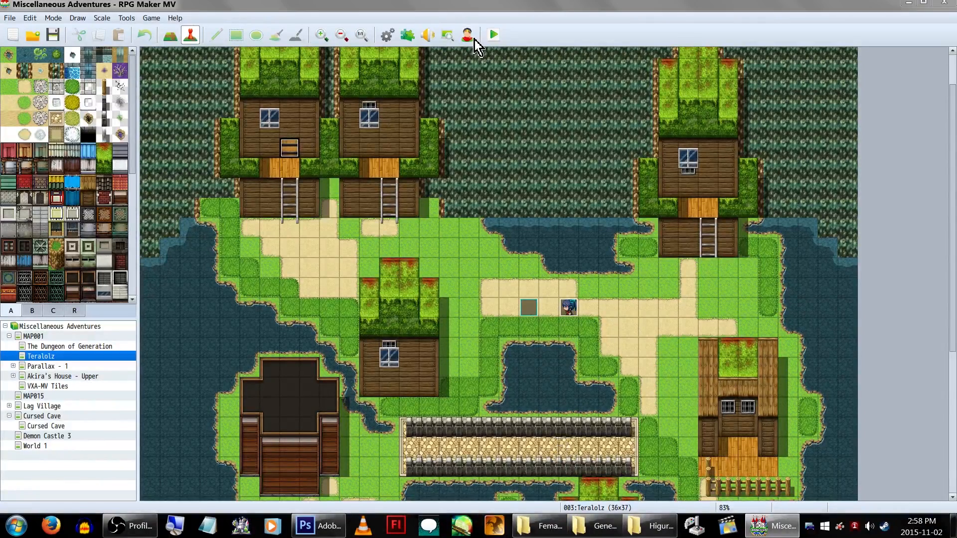
click(466, 34)
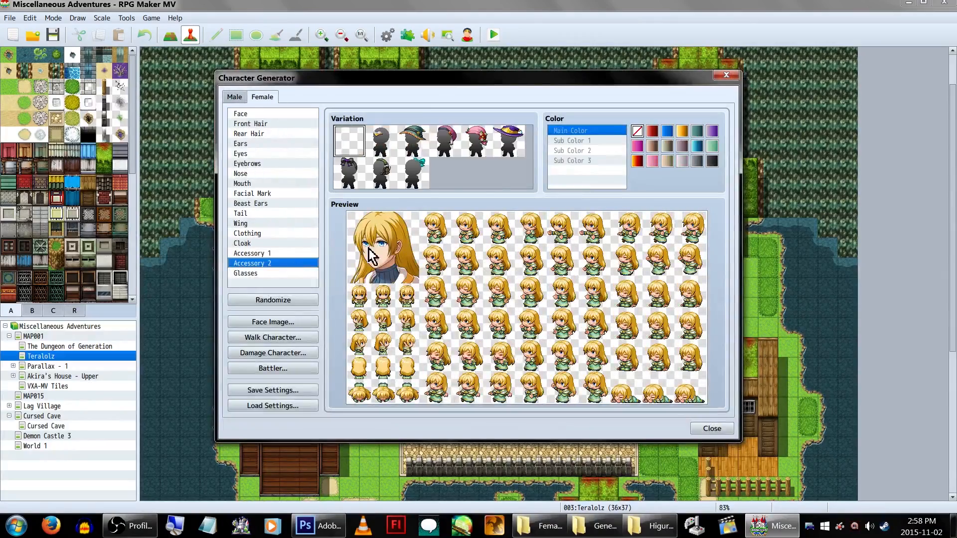
- Apply the teal ribbon in Accessory 2, then check it in the playtest map and menu portrait
click(413, 173)
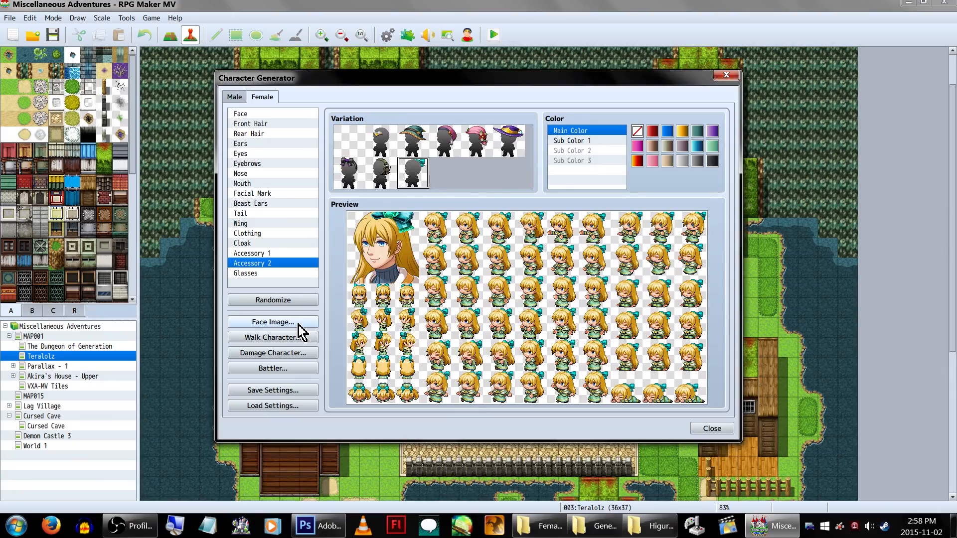
click(272, 321)
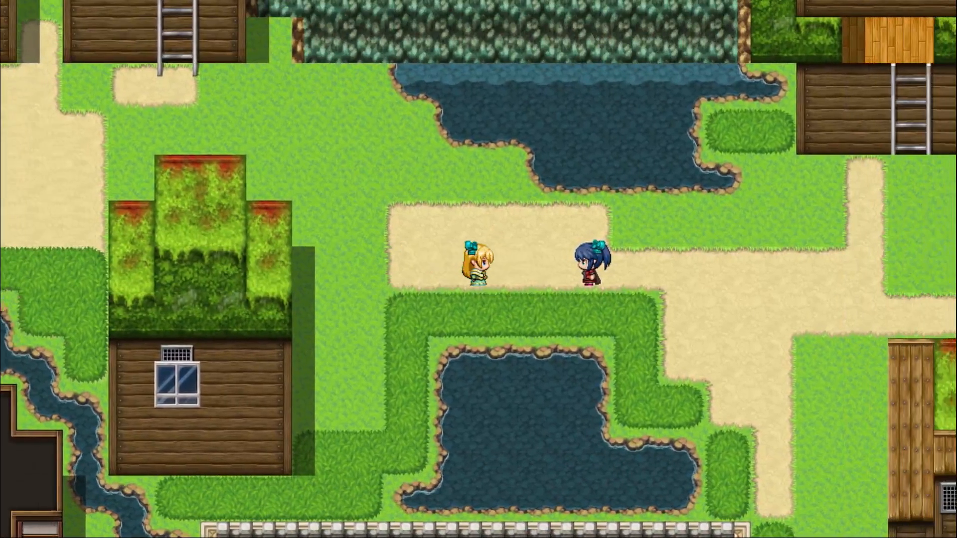
key(escape)
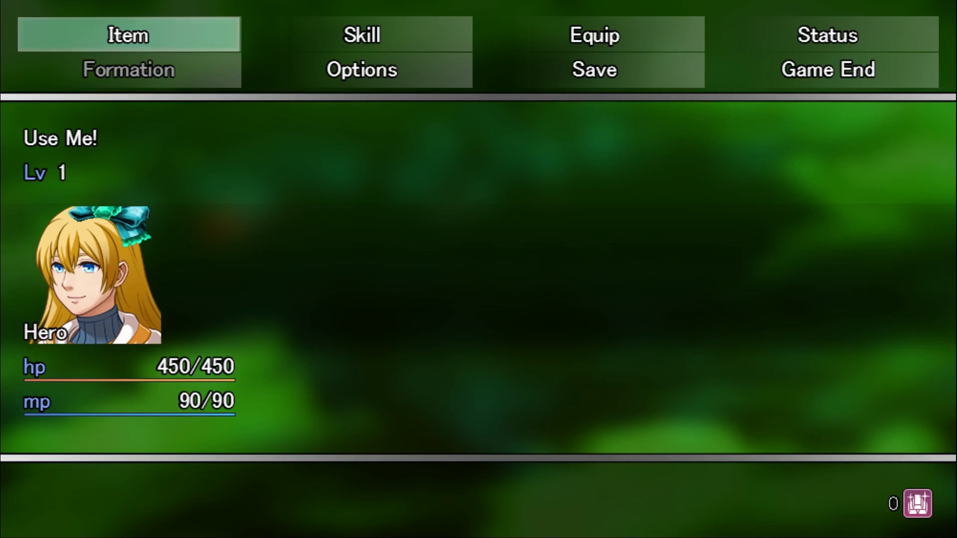